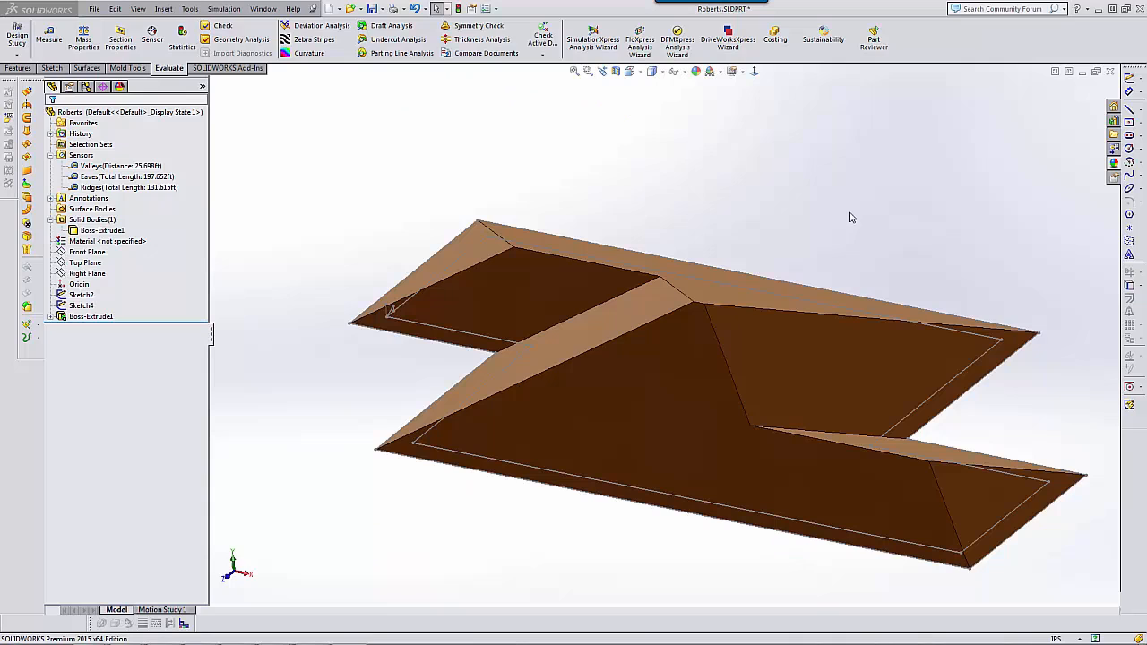
mouse_move(875, 223)
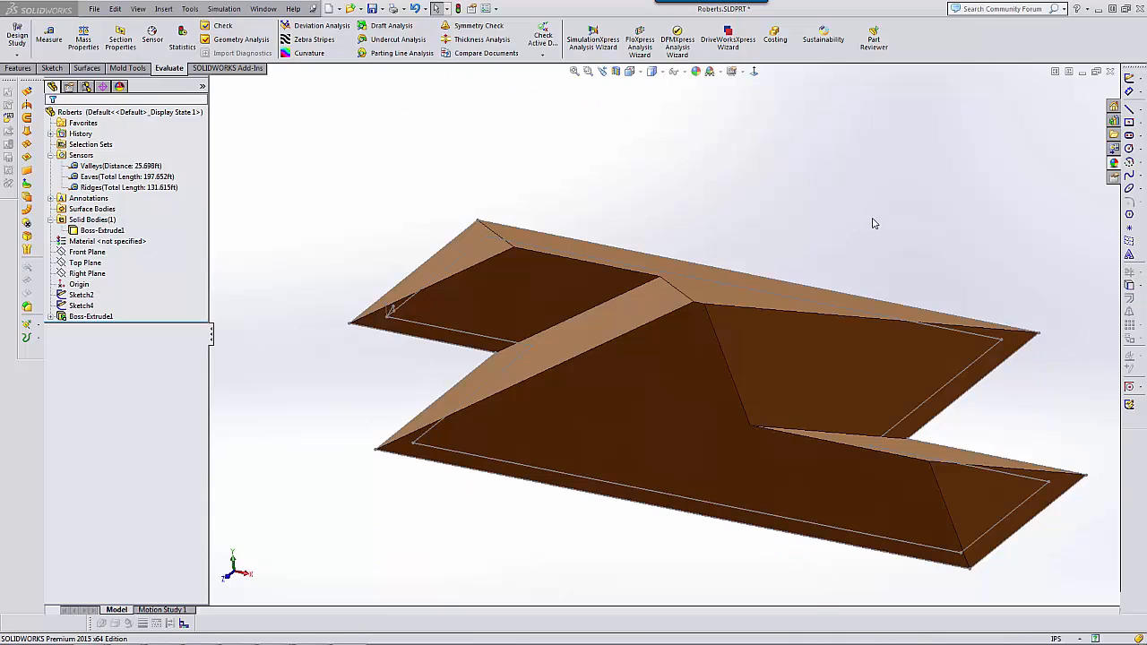
Zoom in, view the building outline sketch, then open Sketch4 with its 12 and 5 legs.
left_click_drag(875, 223, 755, 210)
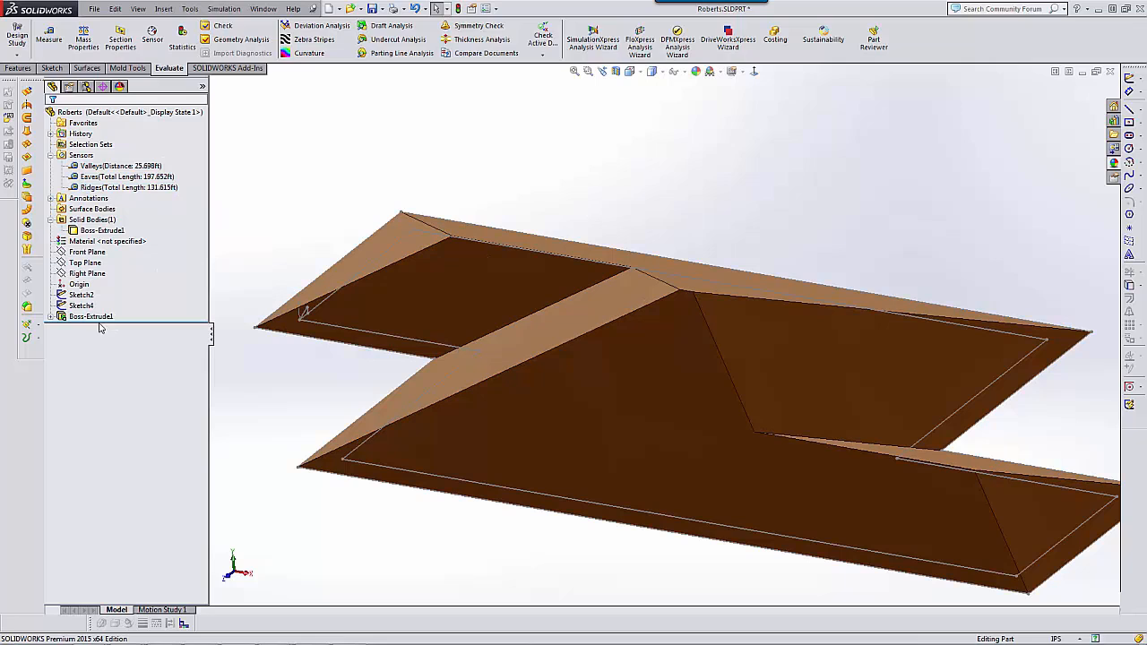
left_click(81, 295)
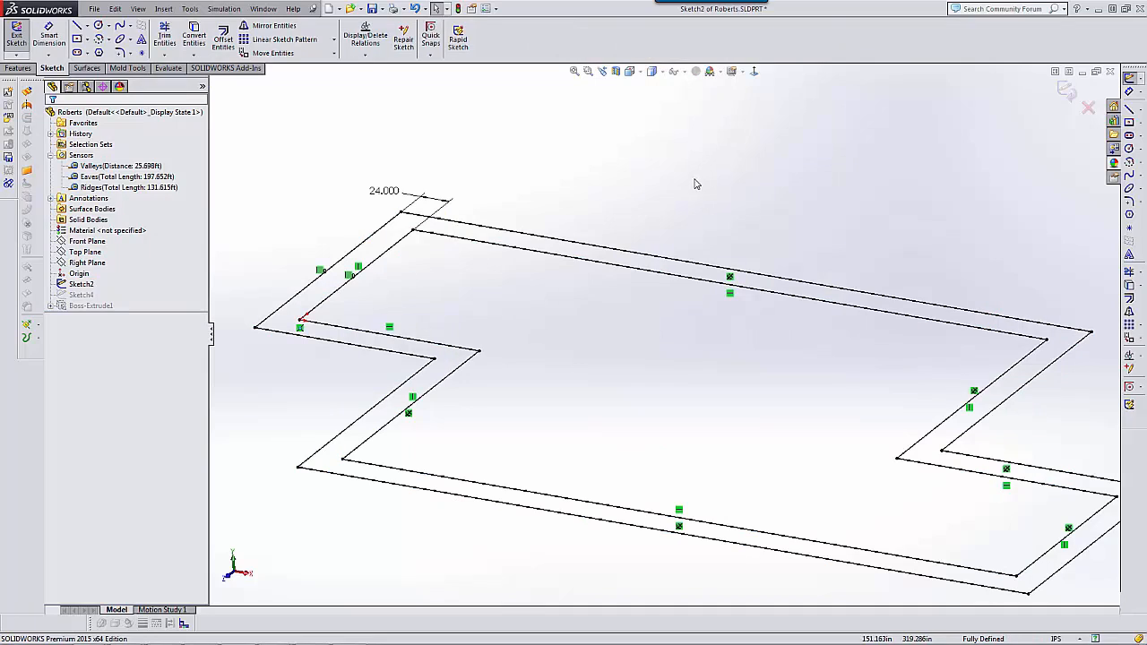
mouse_move(413, 242)
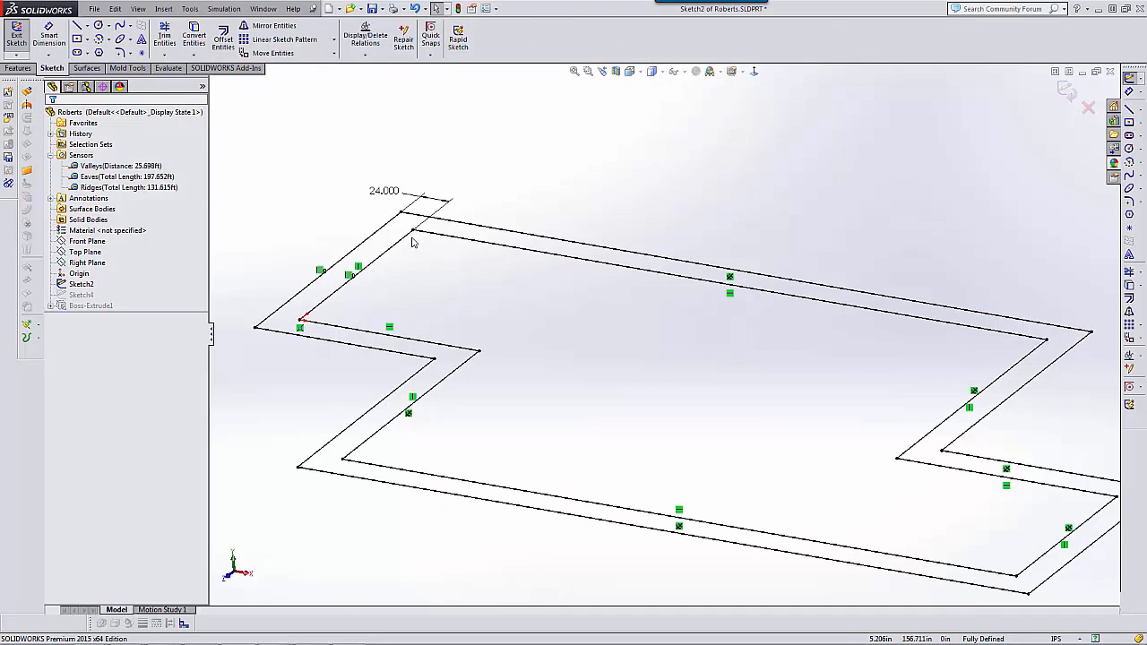
left_click(439, 392)
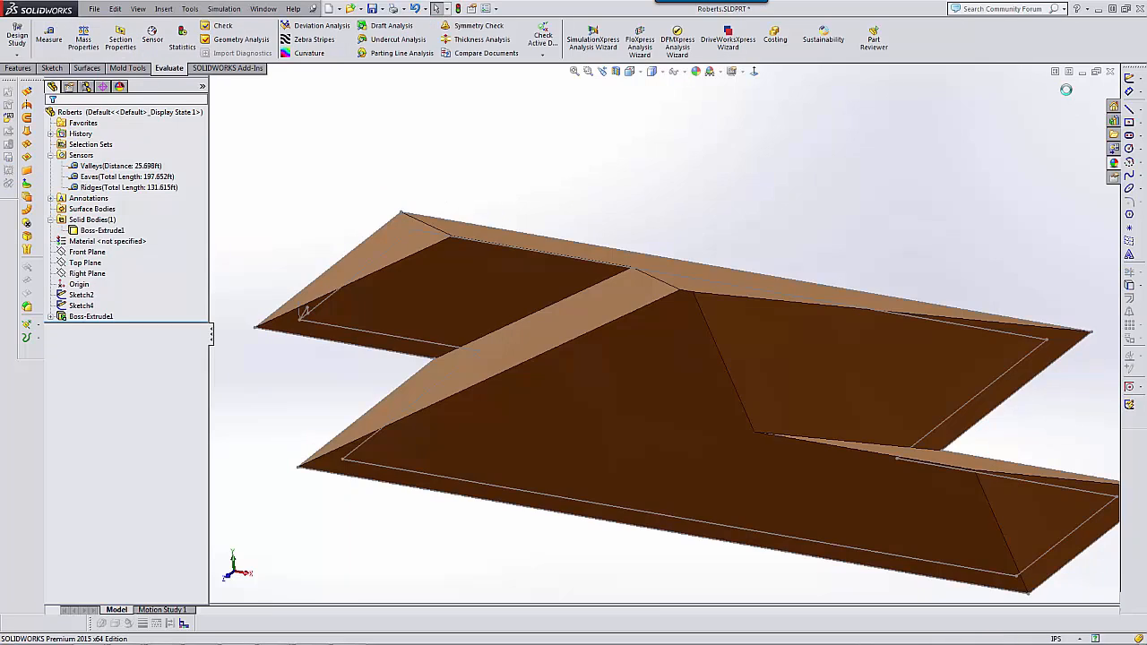
left_click(80, 306)
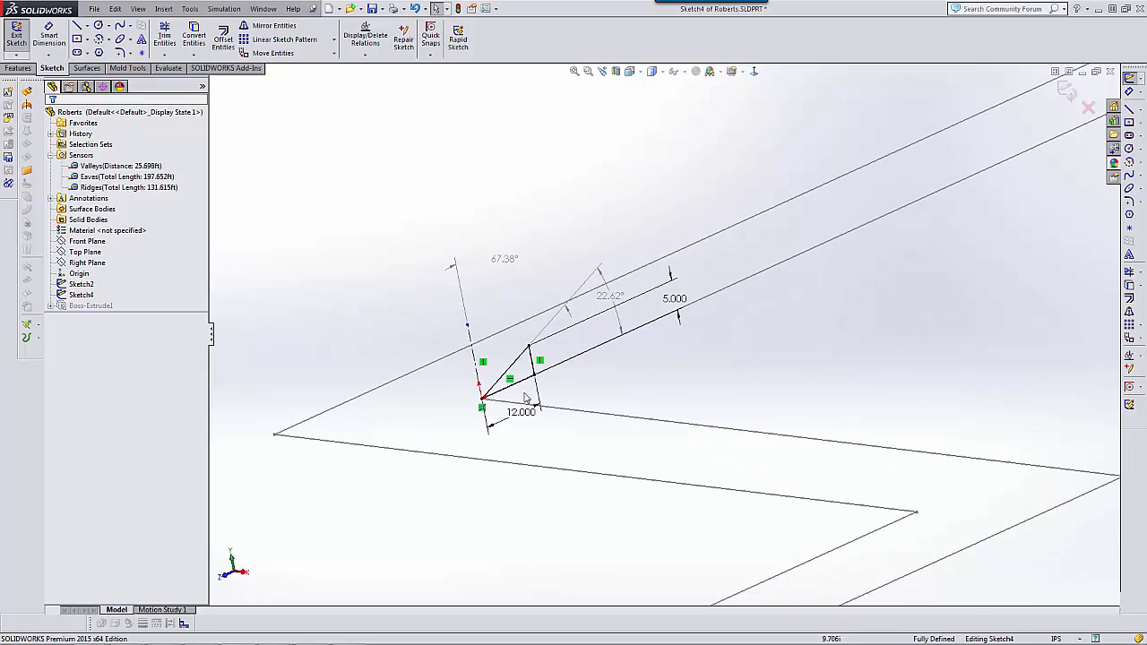
mouse_move(533, 421)
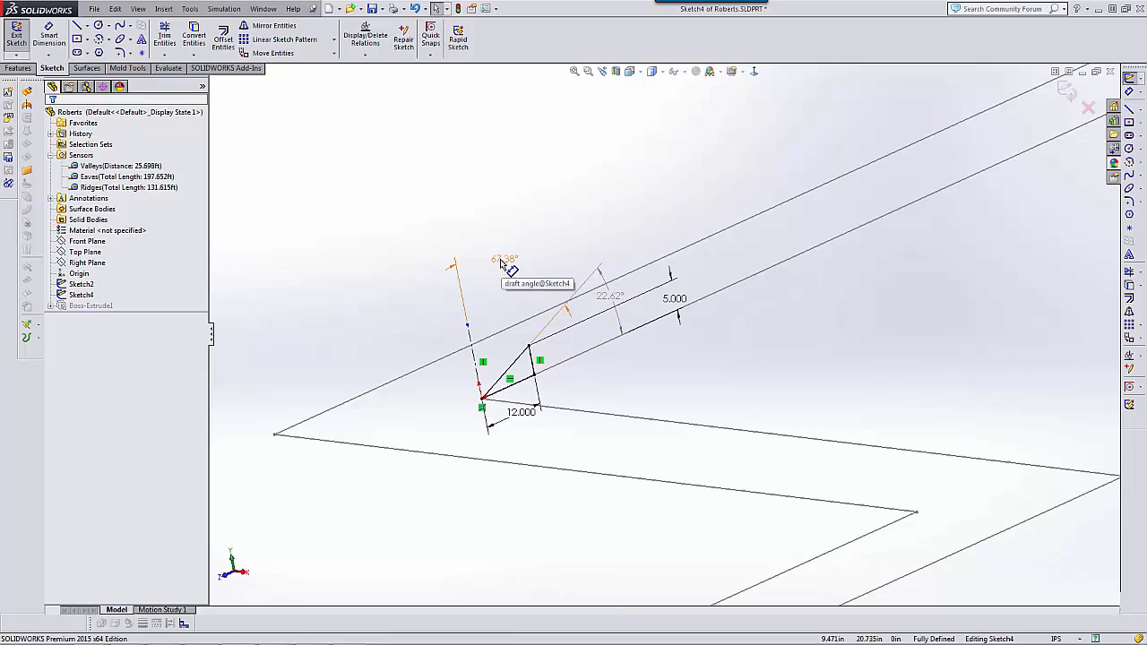
mouse_move(992, 114)
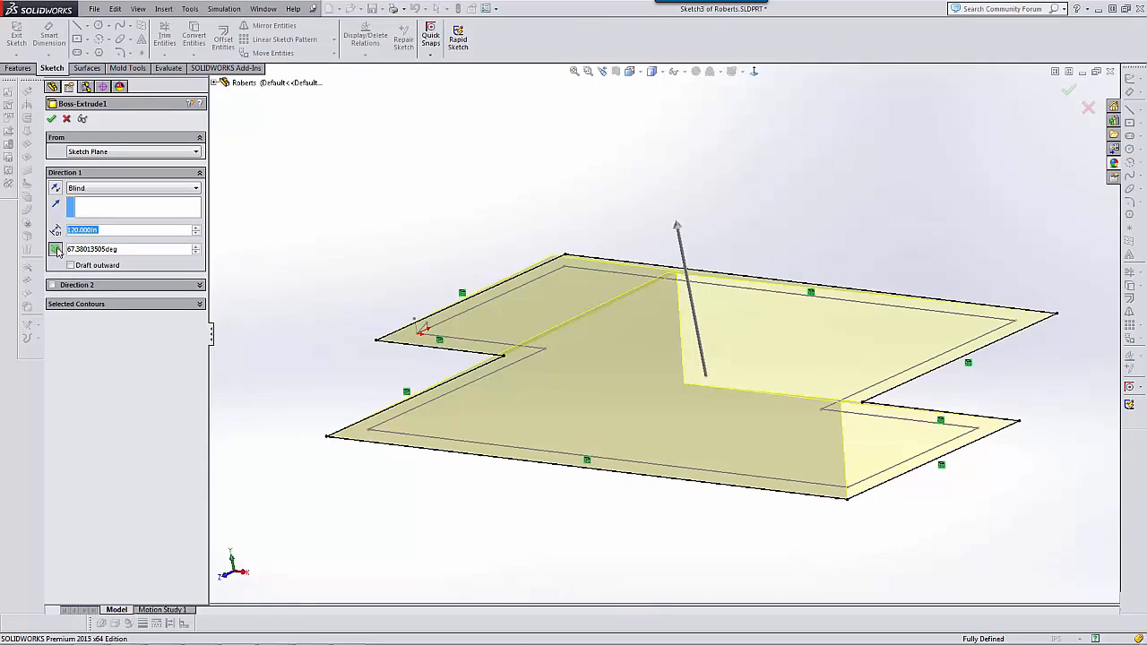
mouse_move(56, 250)
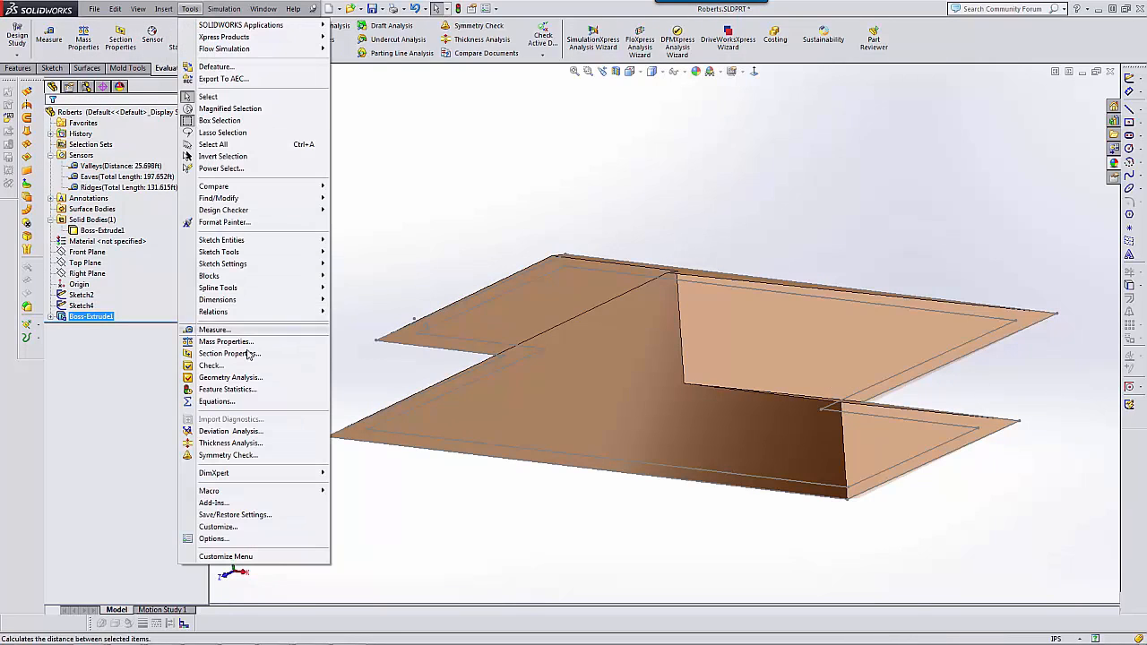
Add an equation setting D3@Boss-Extrude1 equal to the Sketch4 draft angle.
left_click(216, 401)
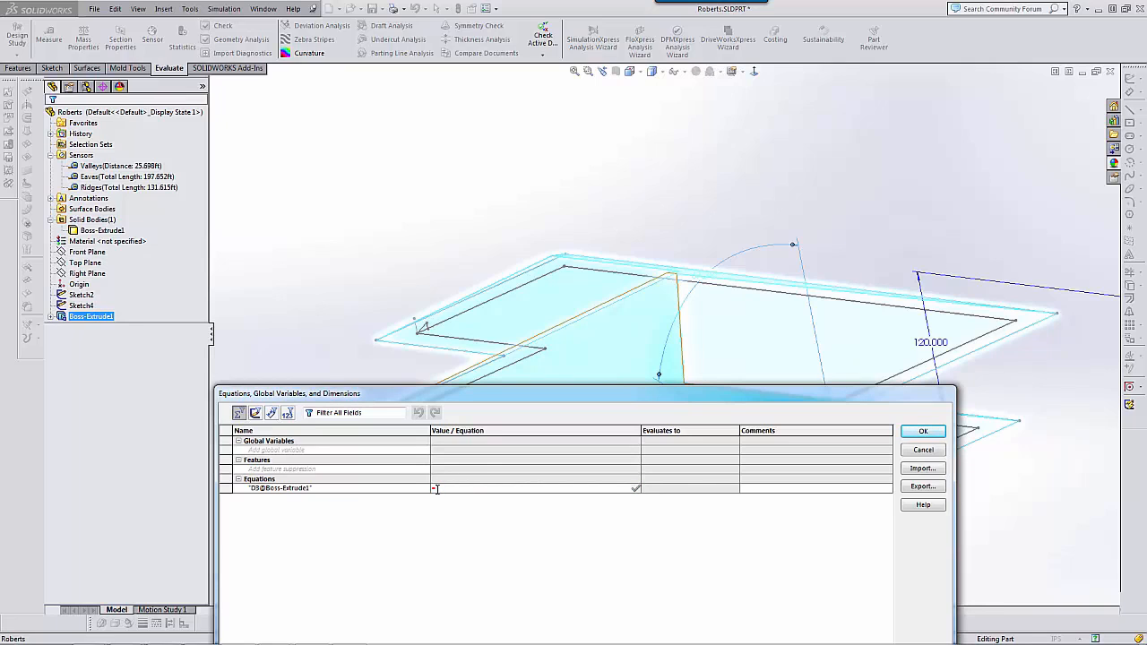
left_click(436, 488)
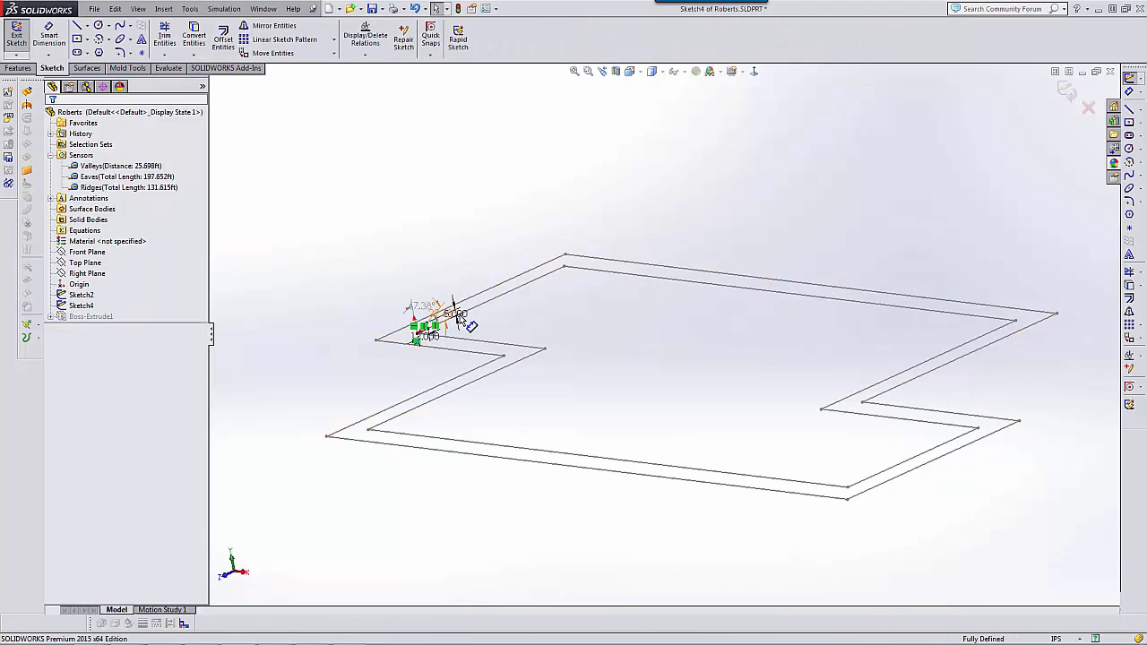
Dismiss the driven-dimension warning and change the 5.000 pitch rise to 4.
double_click(430, 307)
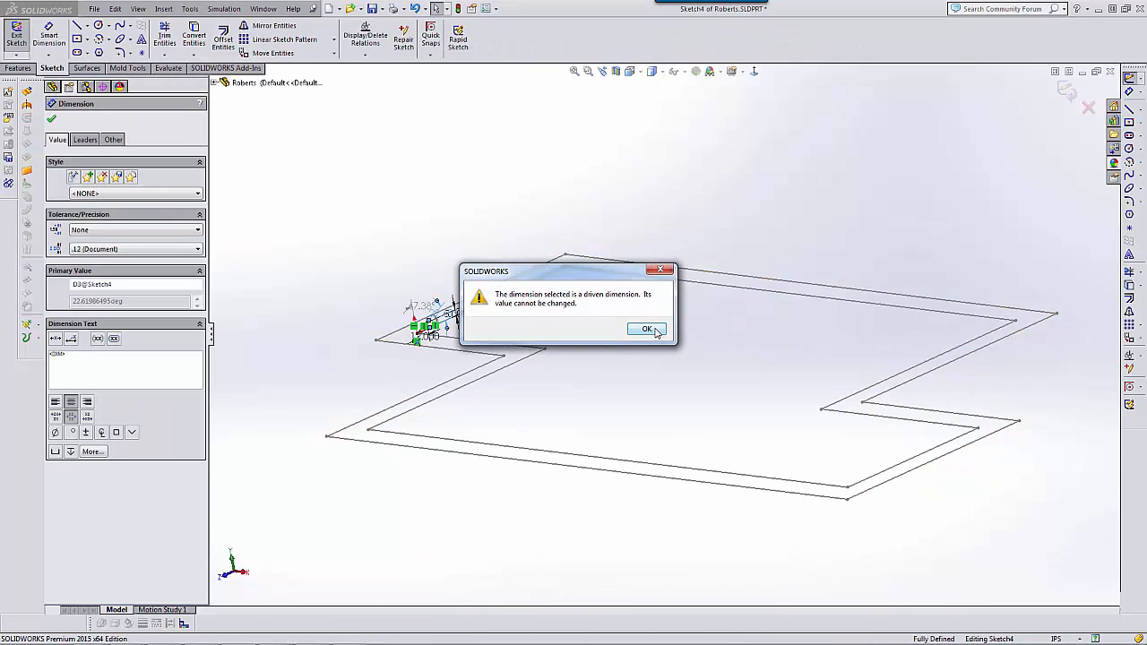
left_click(647, 329)
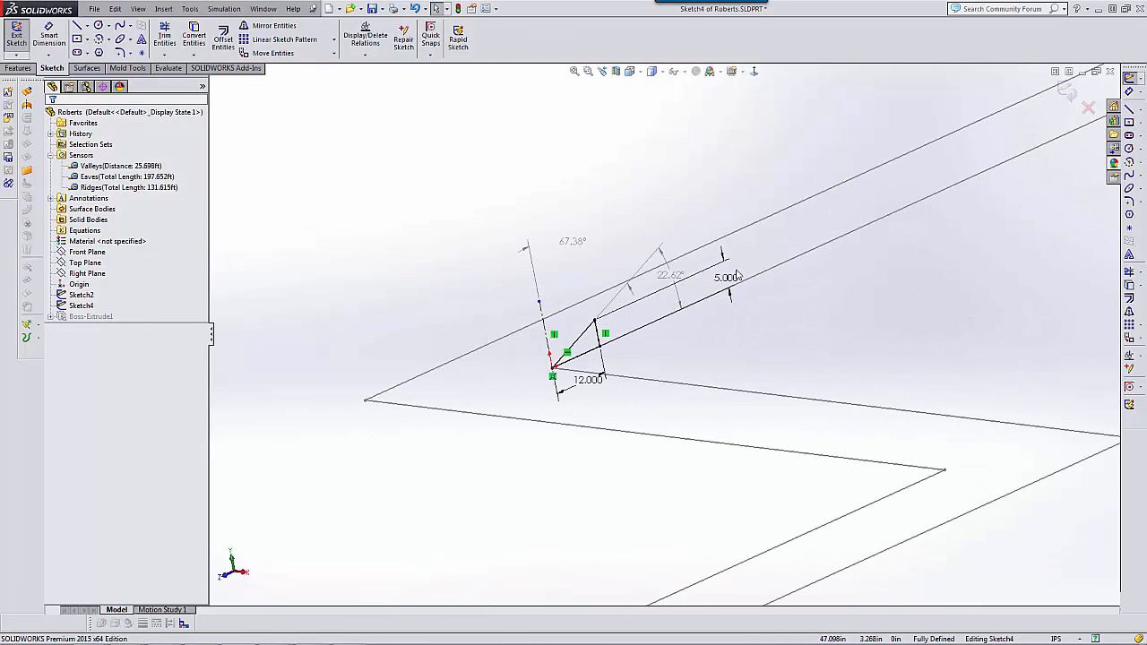
double_click(726, 277)
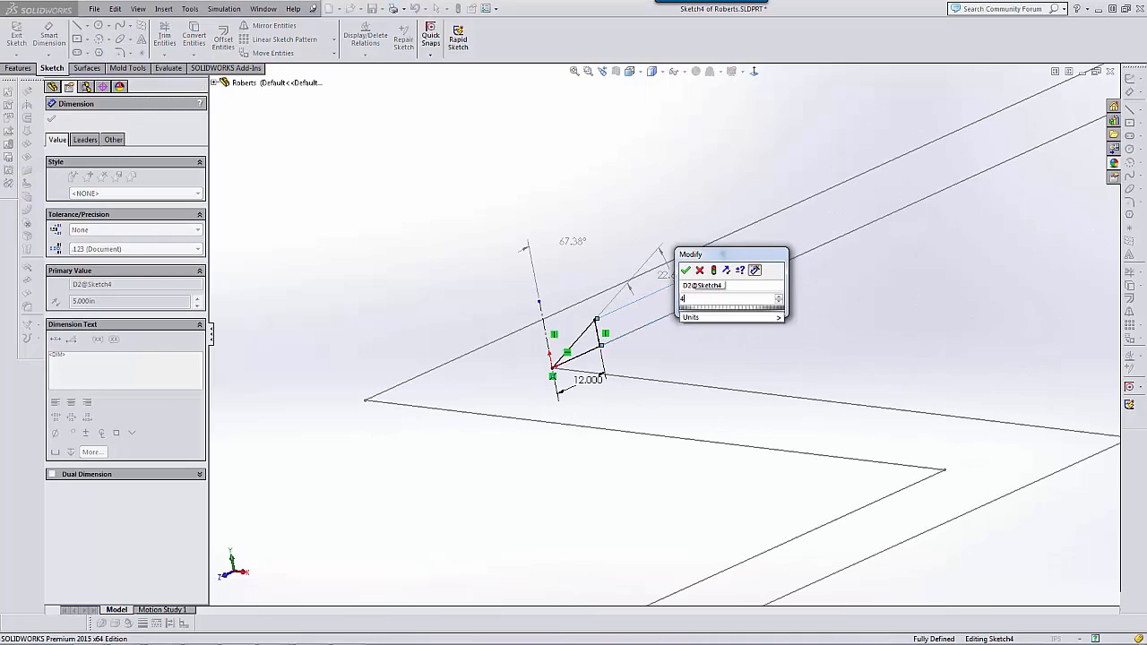
left_click(687, 270)
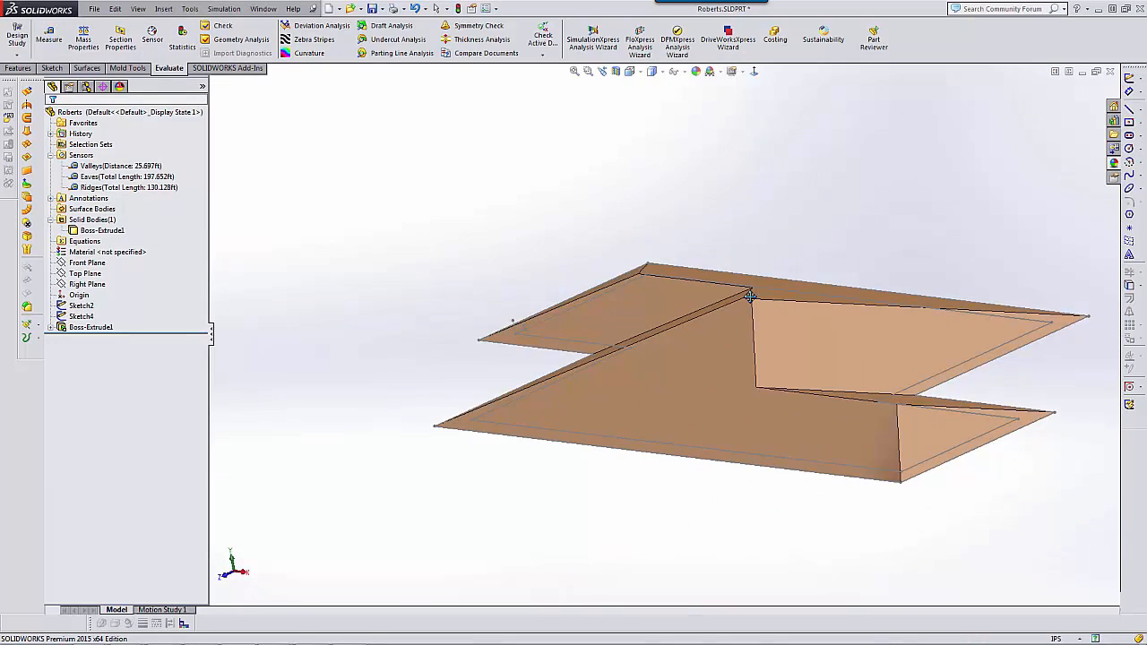
left_click(91, 327)
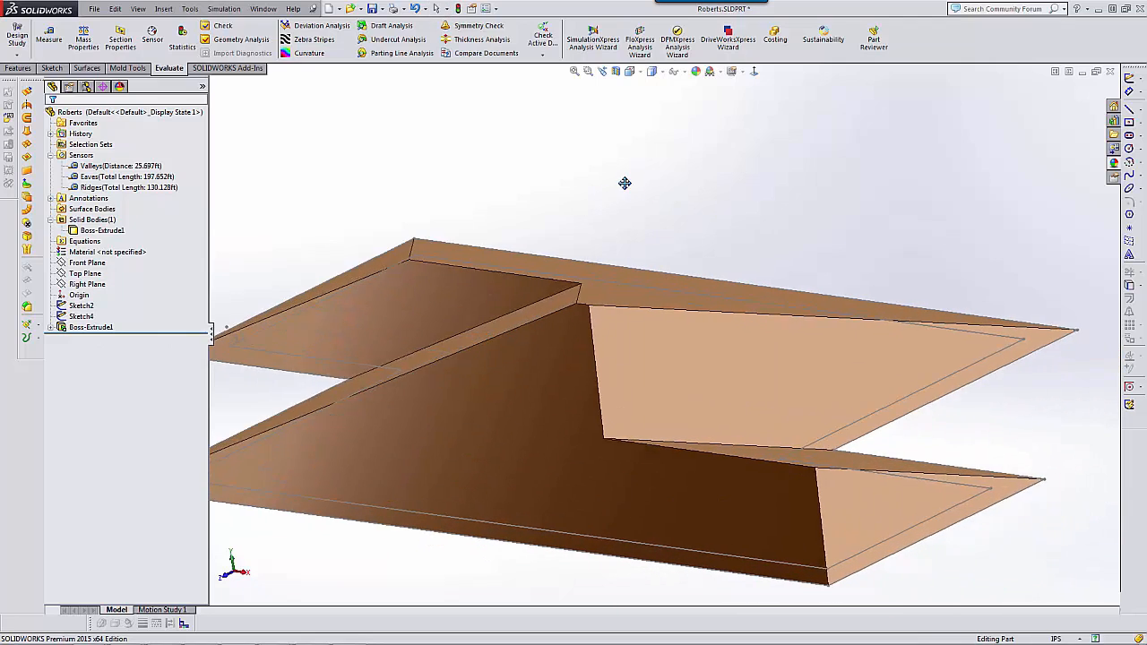
left_click_drag(625, 184, 663, 166)
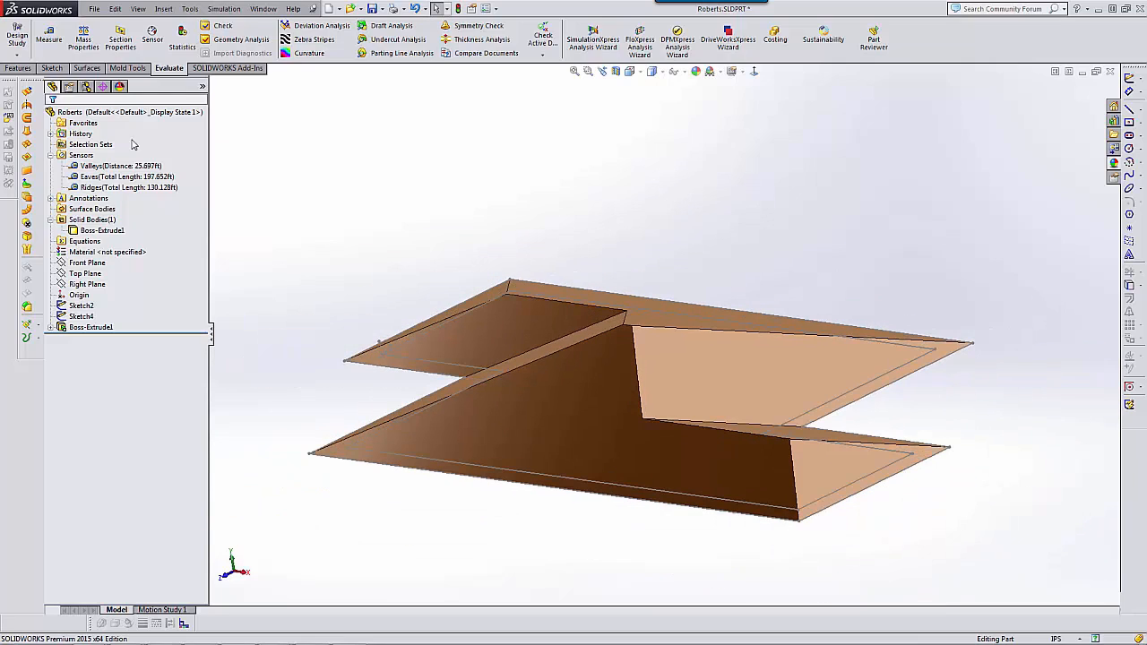
left_click(119, 166)
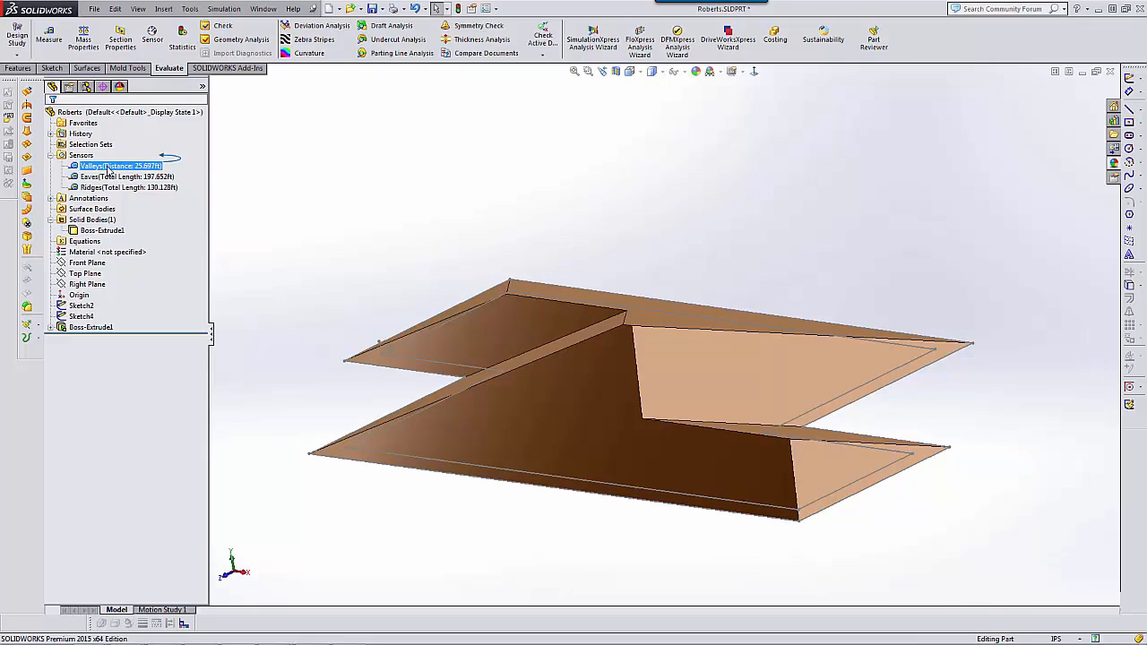
left_click(125, 177)
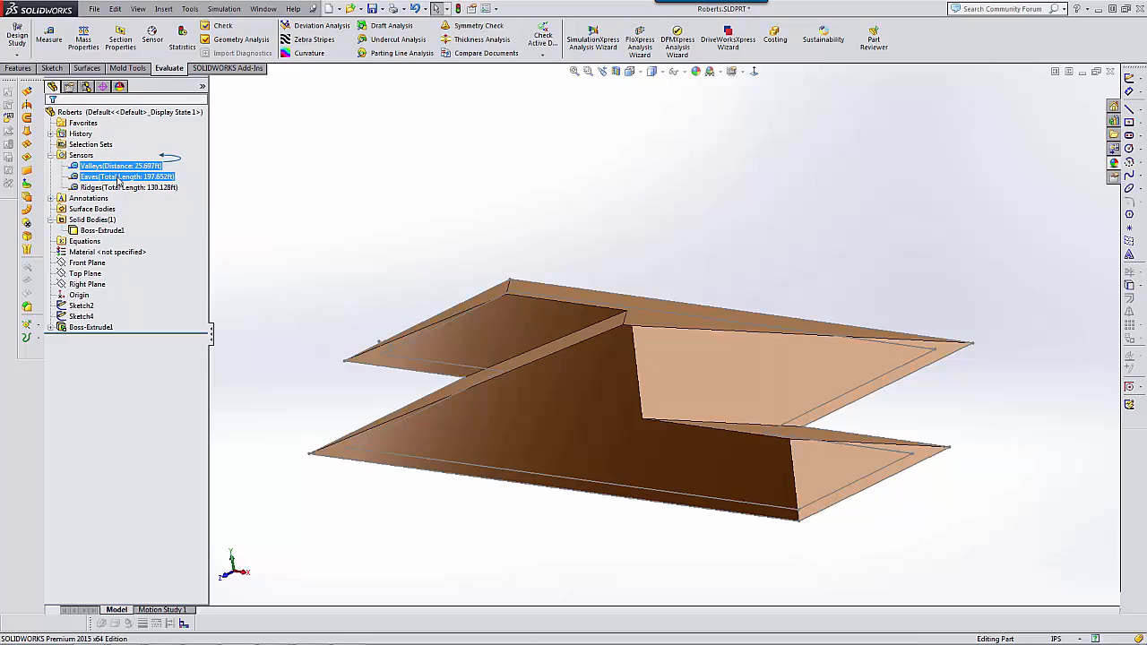
left_click(125, 187)
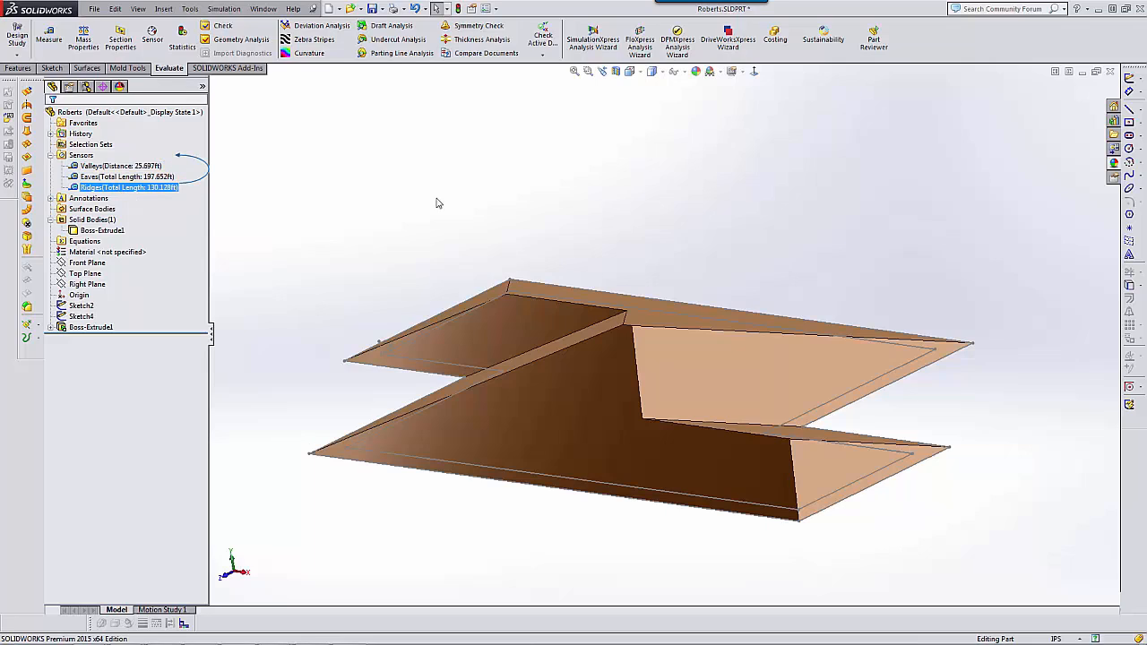
mouse_move(267, 198)
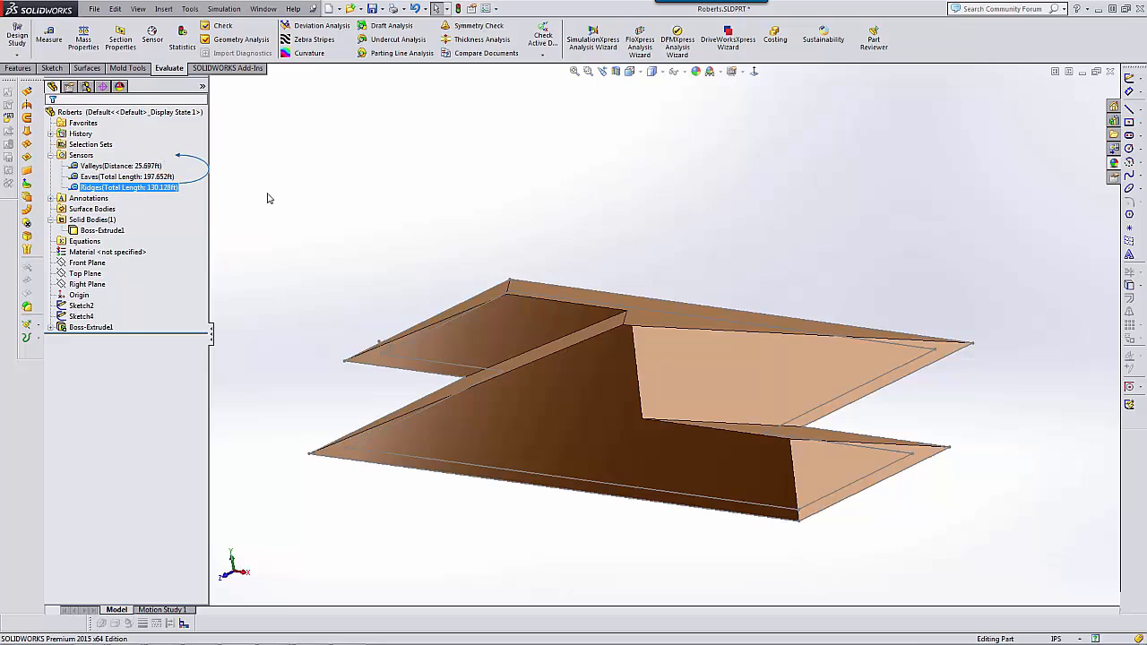
left_click(81, 155)
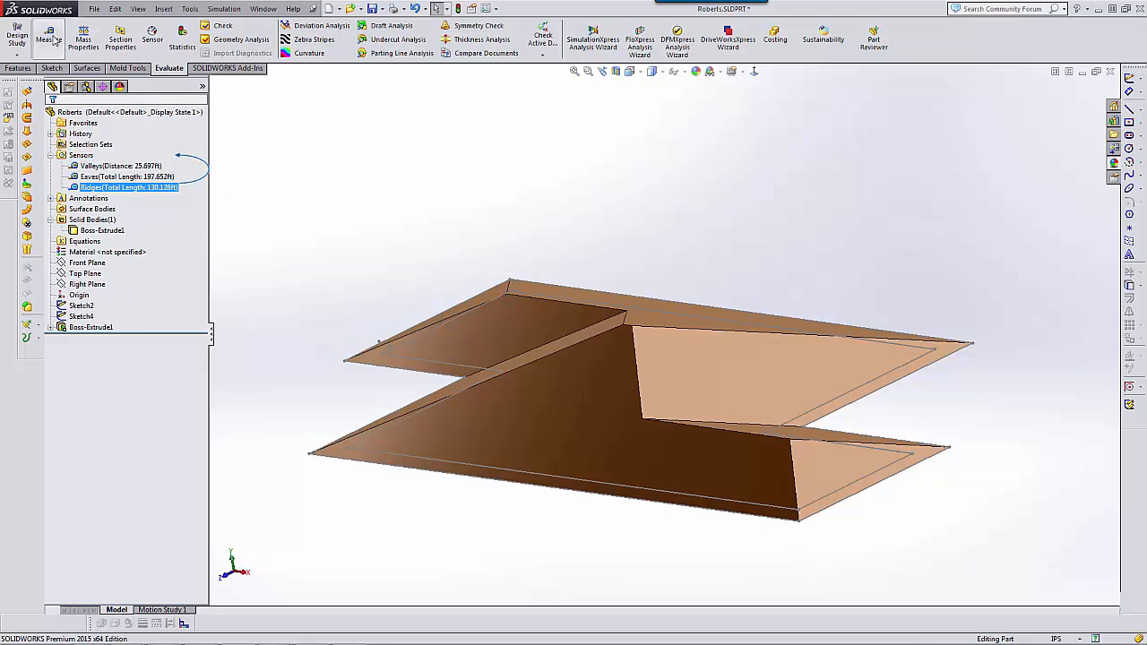
Measure all roof faces and save the 1826.939 ft² total area as a sensor.
left_click(49, 38)
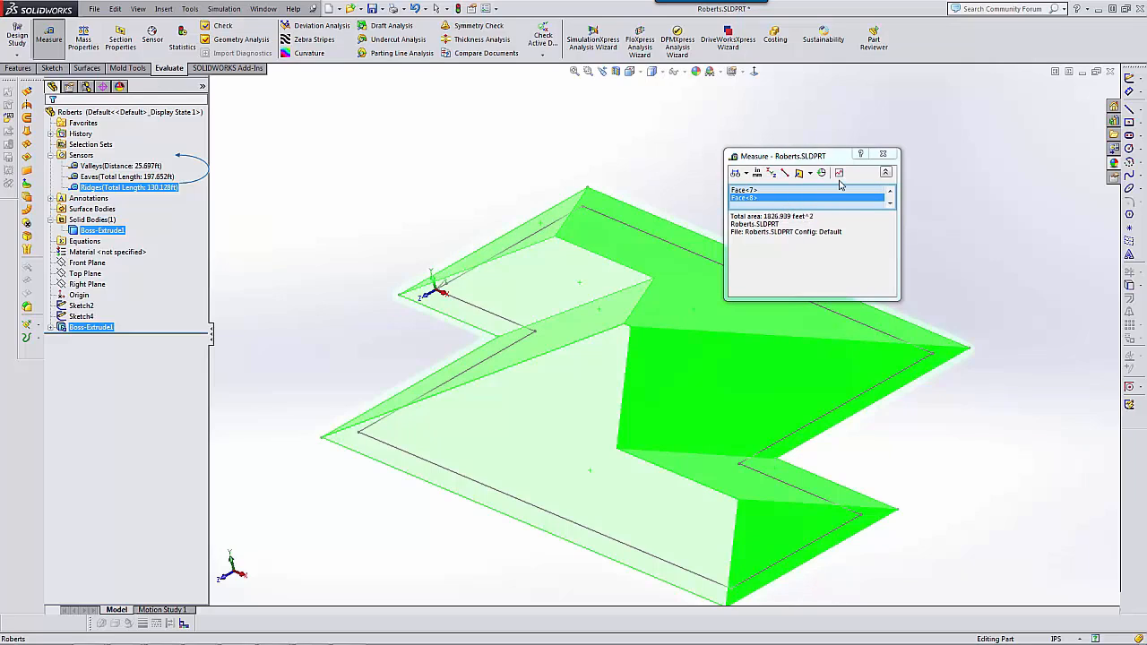
mouse_move(839, 173)
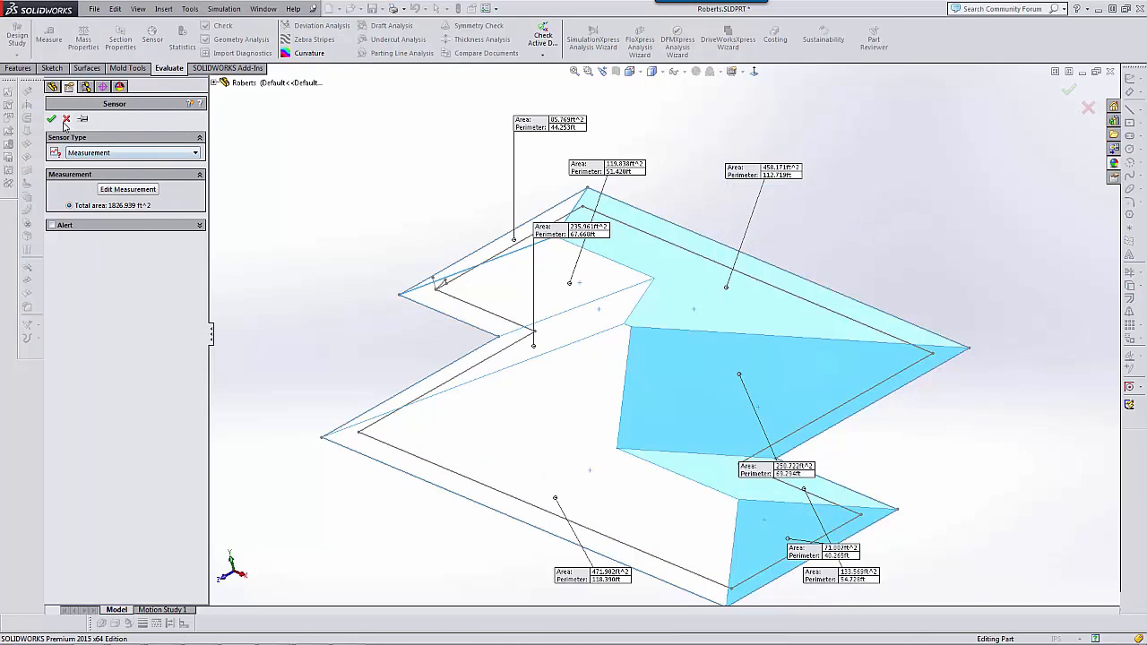
left_click(52, 118)
type("Total Sq Foo")
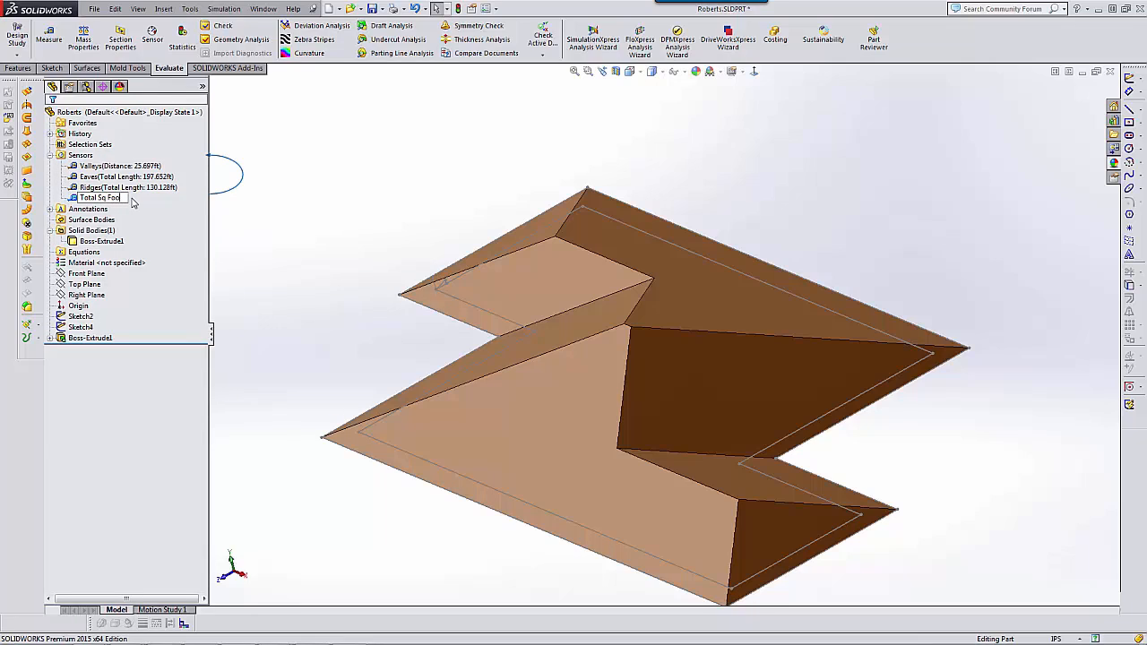
Confirm the name Total Sq Footage, then check the Ridges and Total Sq Footage readings.
left_click(99, 197)
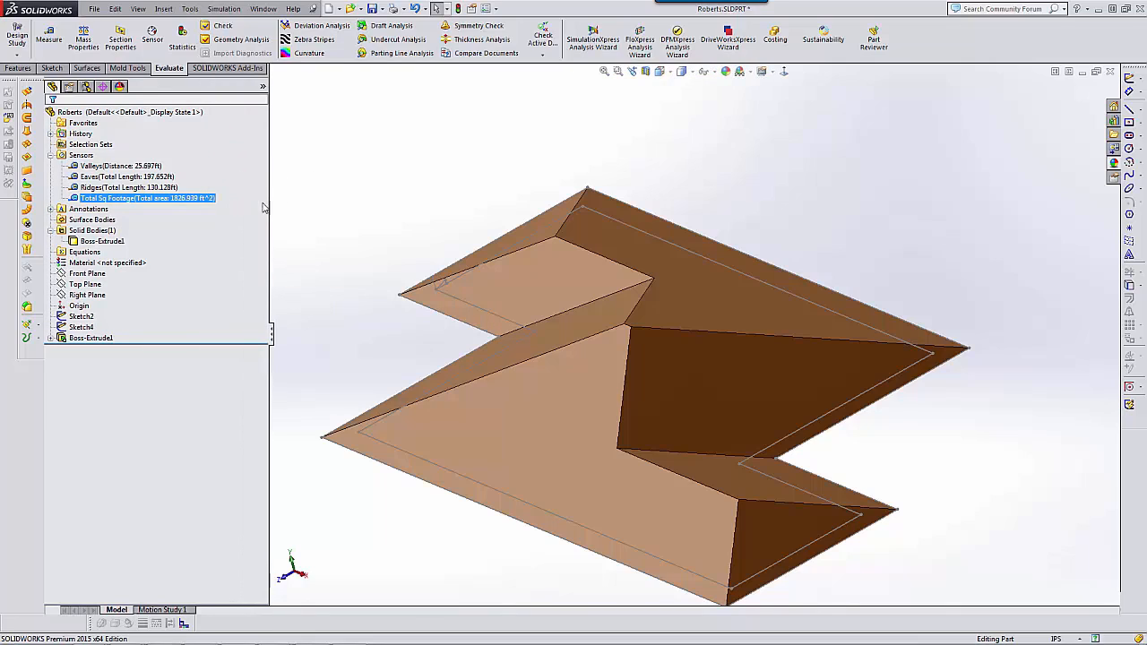
mouse_move(338, 221)
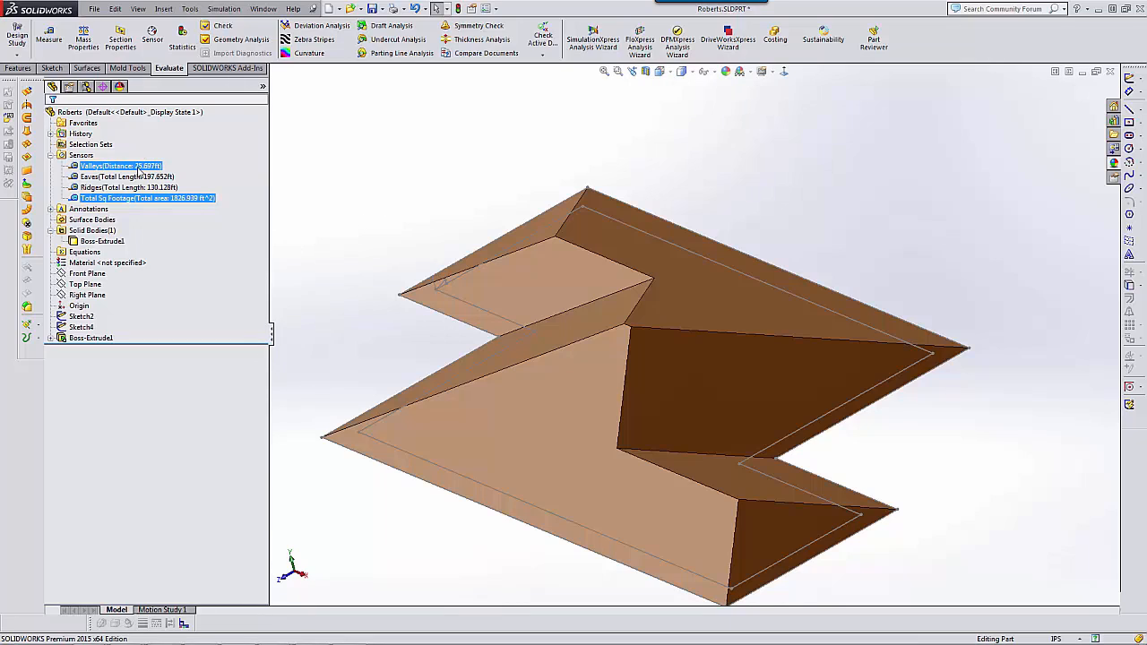
left_click(125, 176)
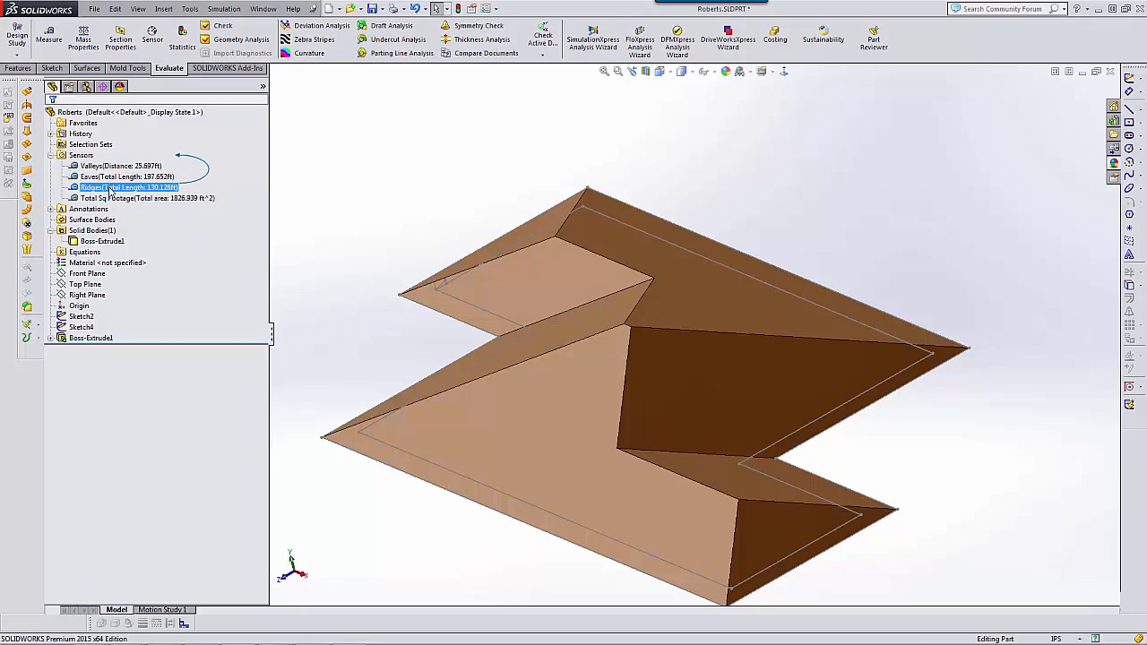
left_click(146, 198)
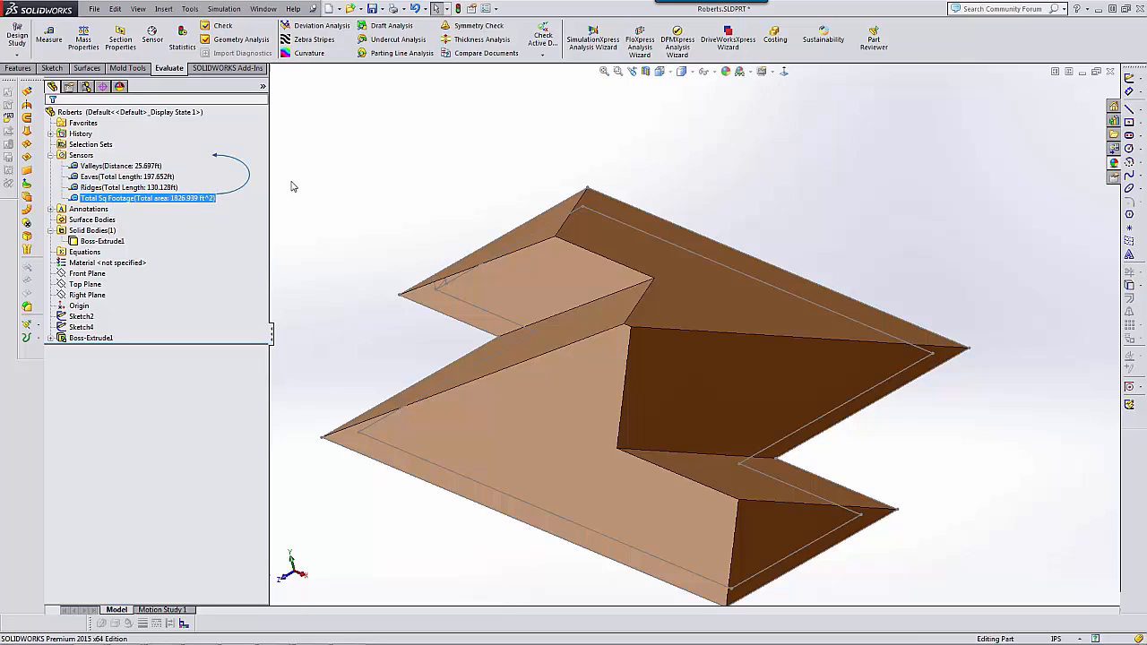